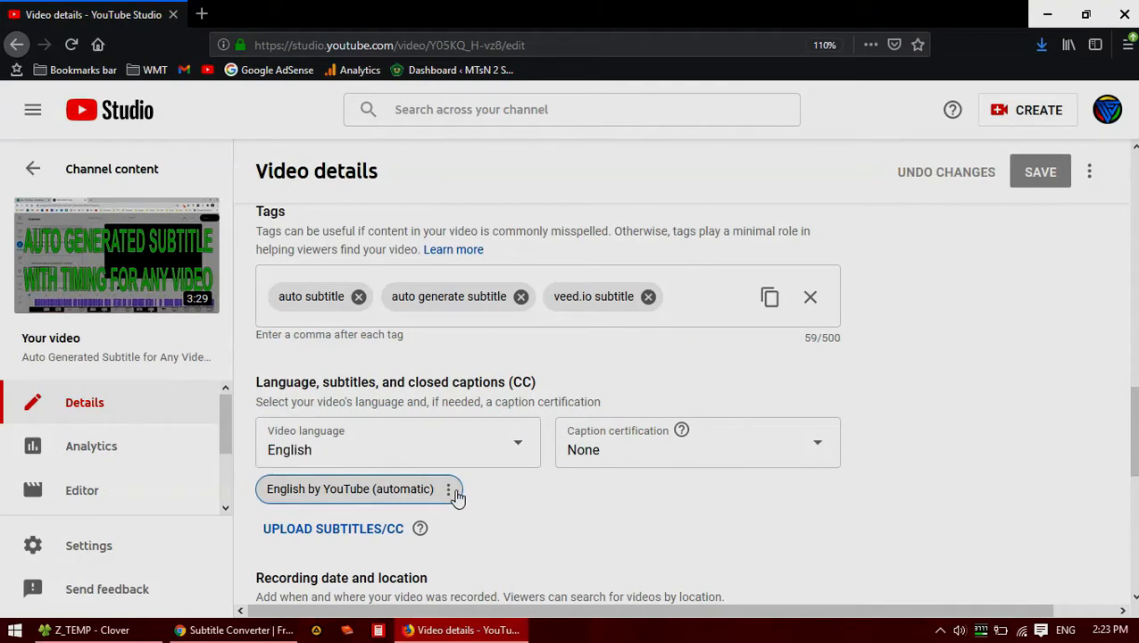
Step: Download the video's automatic English captions from YouTube Studio as captions.sbv
left_click(449, 489)
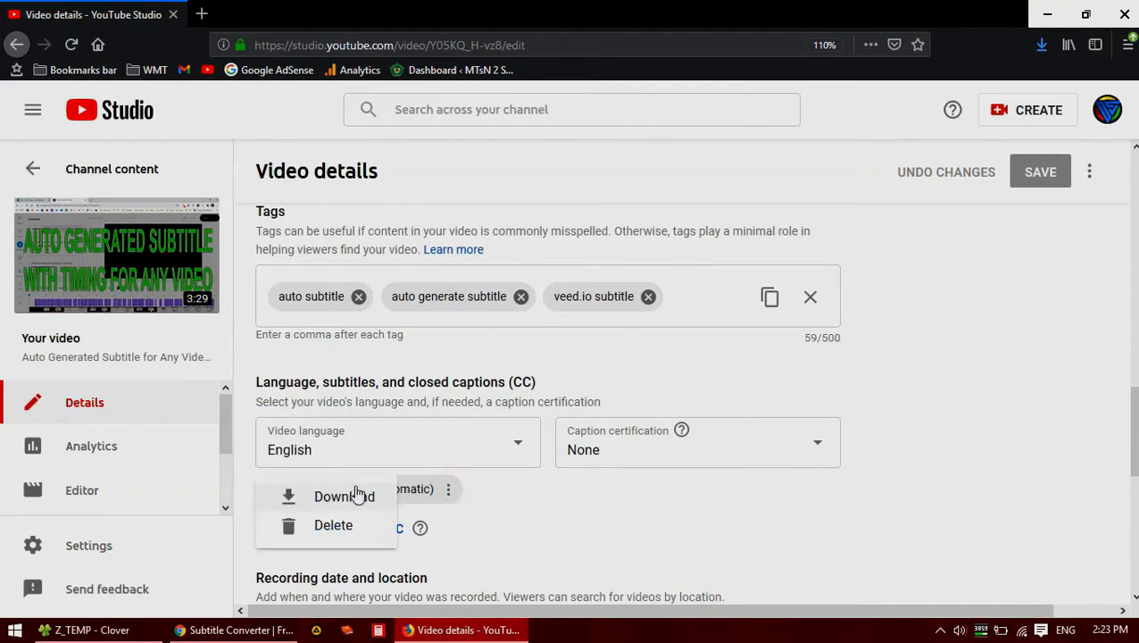
left_click(344, 497)
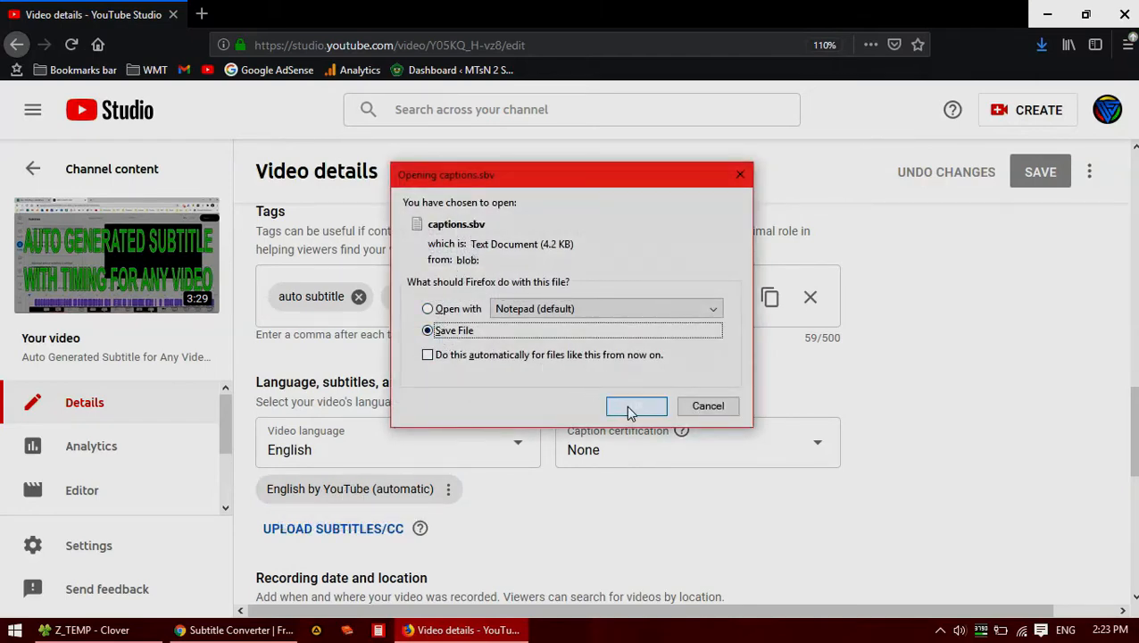
left_click(635, 406)
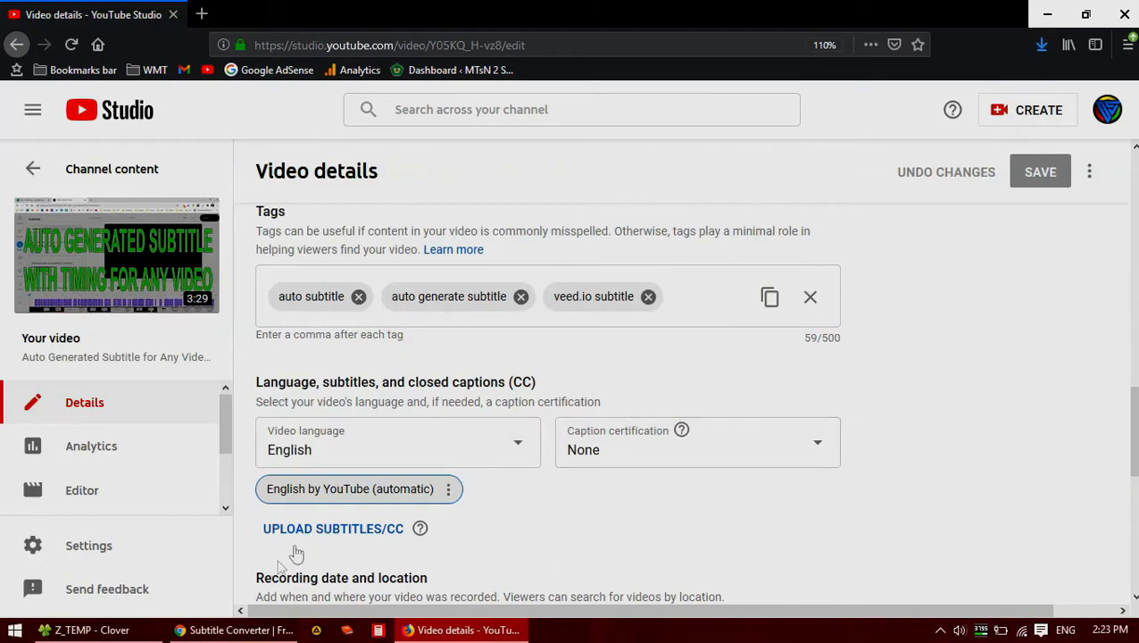
Step: Check that captions.sbv is in the Z_TEMP folder
left_click(85, 629)
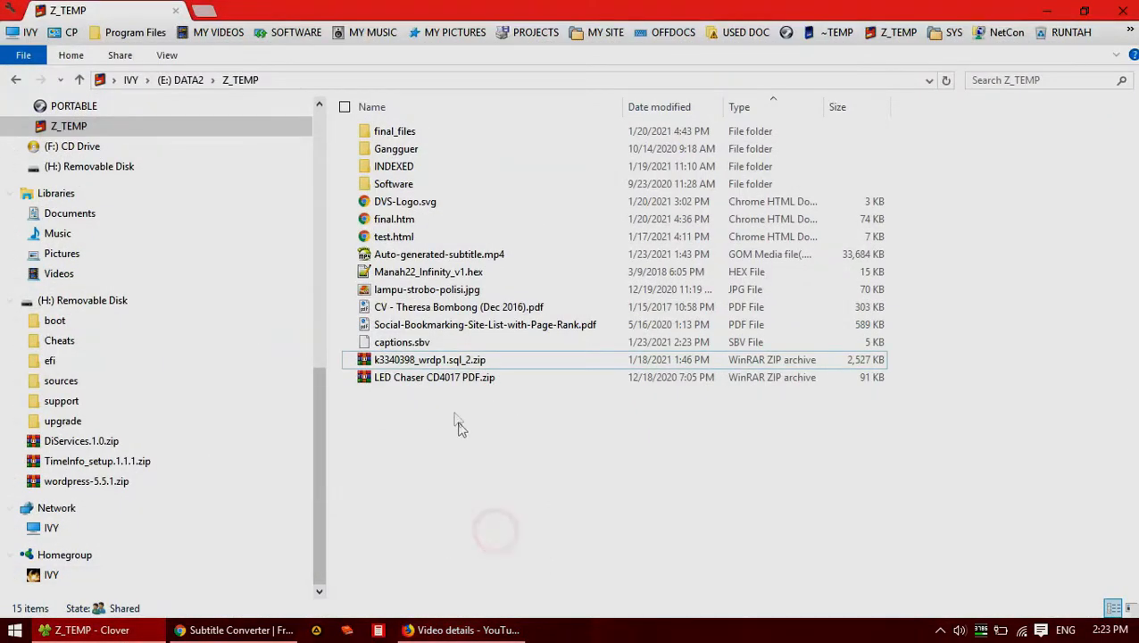
left_click(402, 342)
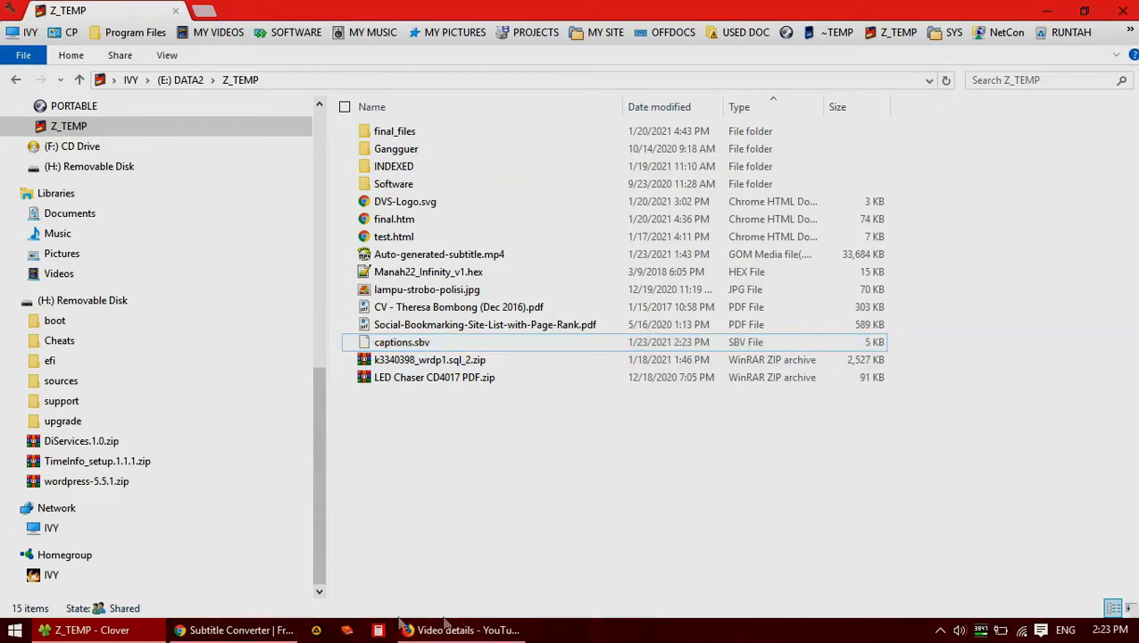
left_click(234, 630)
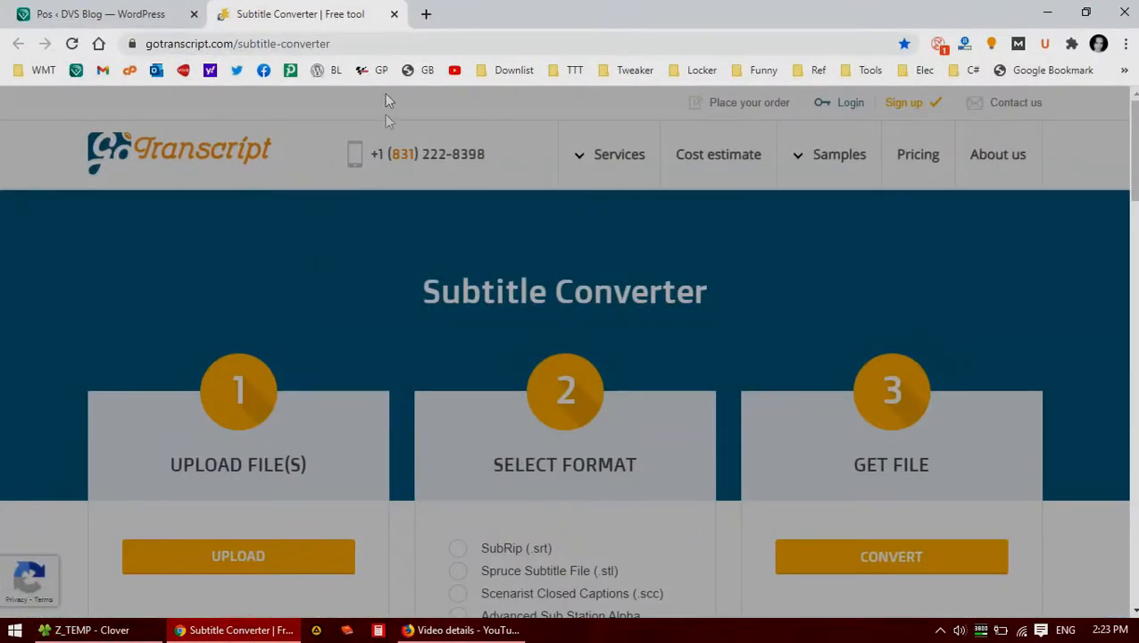
Step: Select the gotranscript.com/subtitle-converter page address
left_click(237, 42)
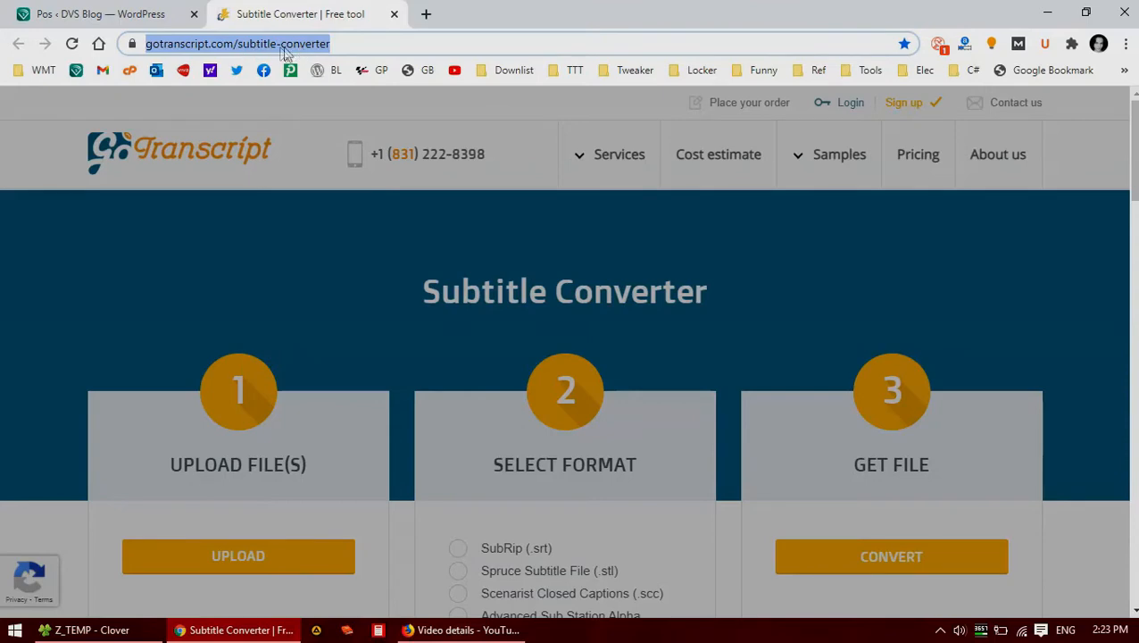
mouse_move(288, 412)
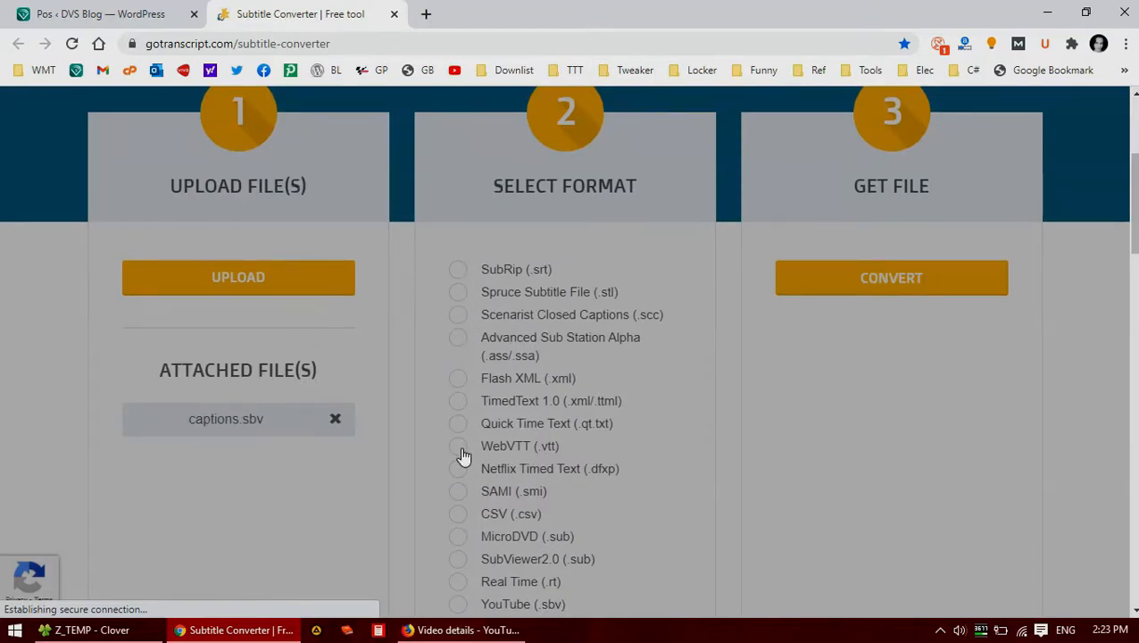
Step: Convert captions.sbv to SubRip (.srt) and open the resulting captions.srt in Notepad++
left_click(457, 269)
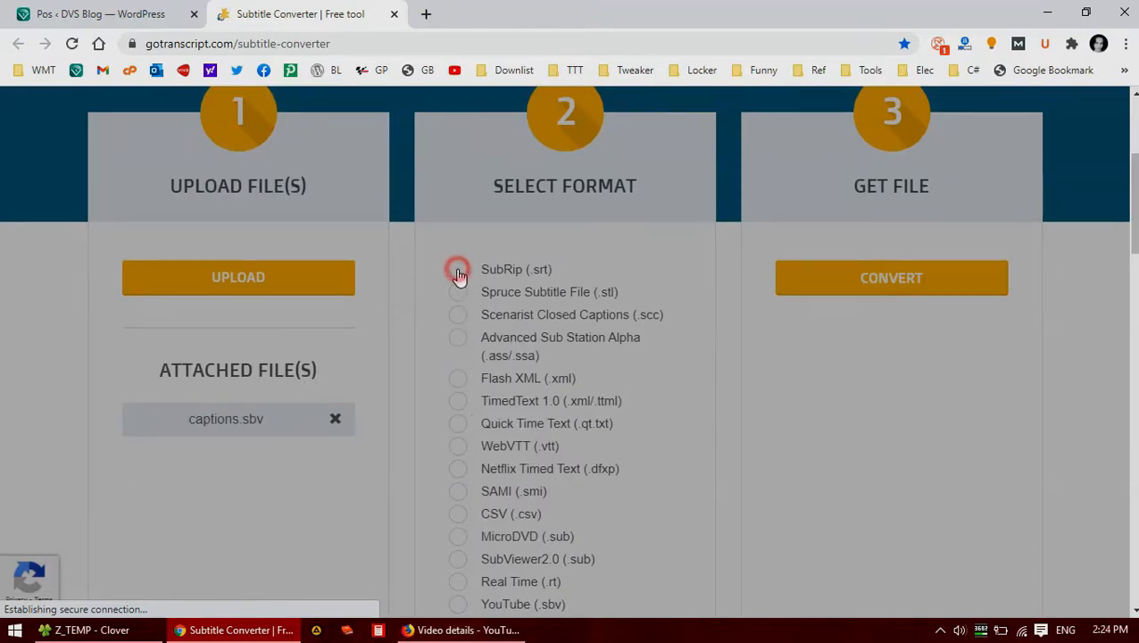
left_click(458, 269)
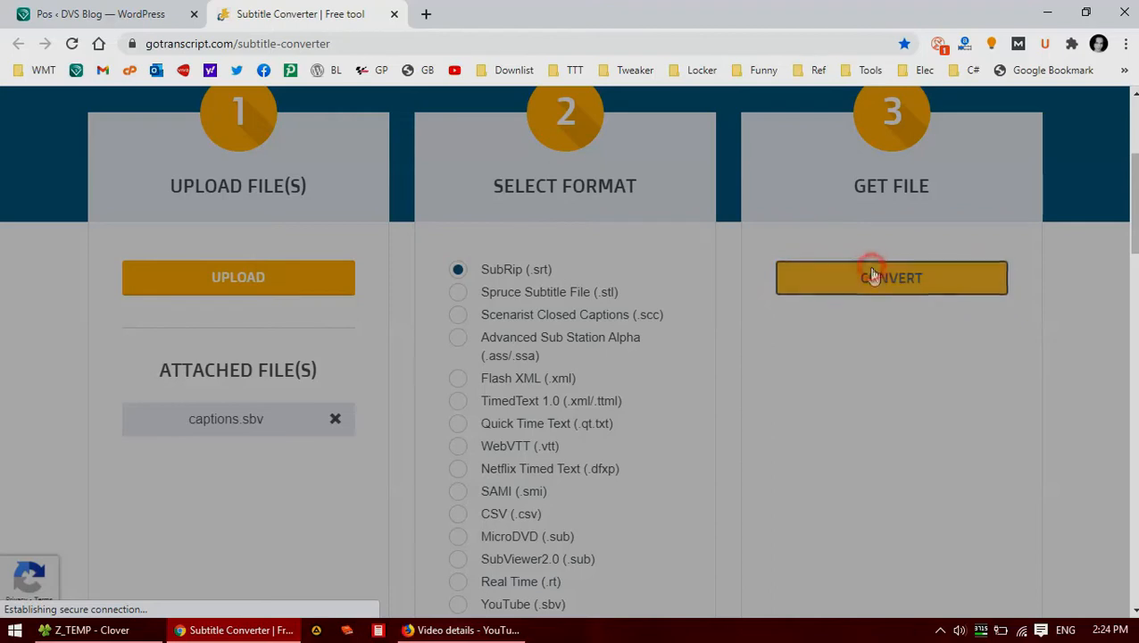
left_click(892, 278)
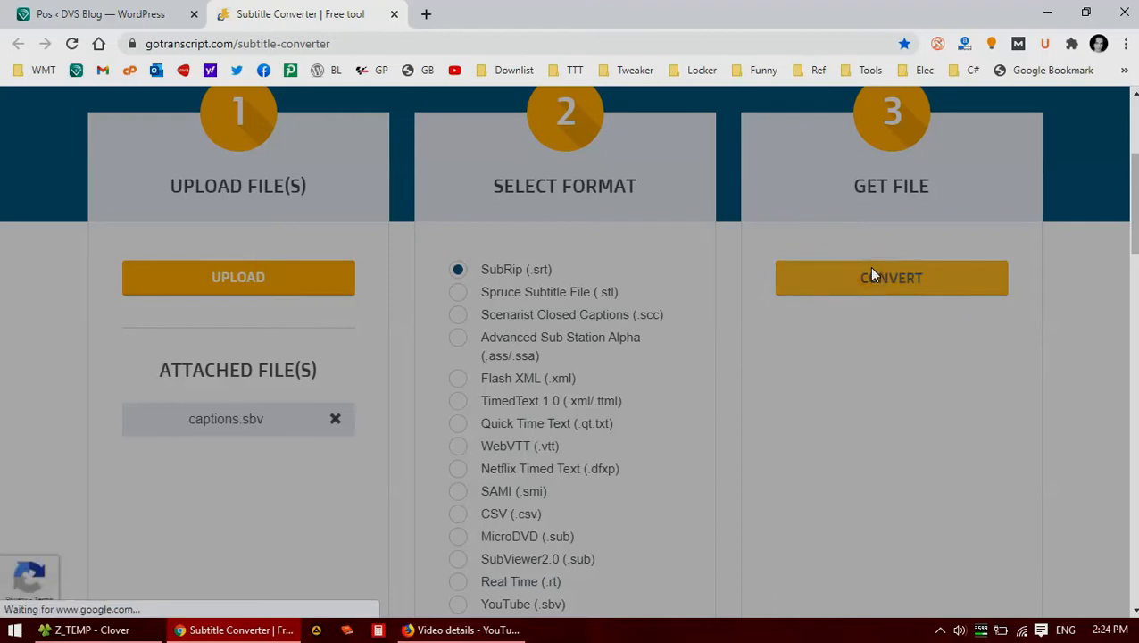
left_click(891, 278)
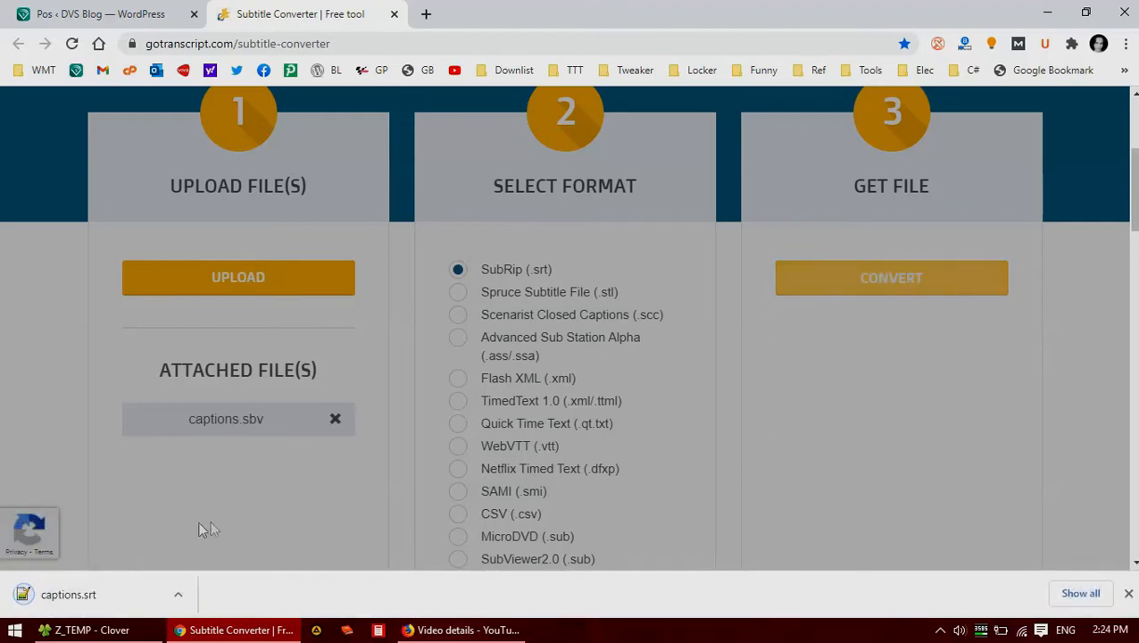
left_click(596, 629)
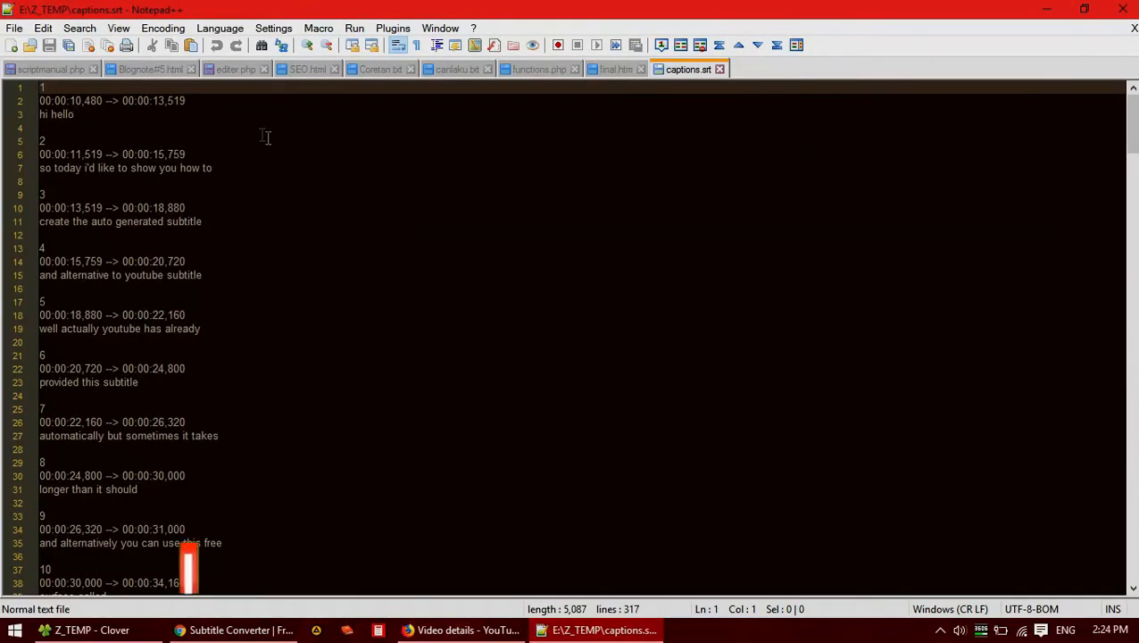
scroll("down", 3)
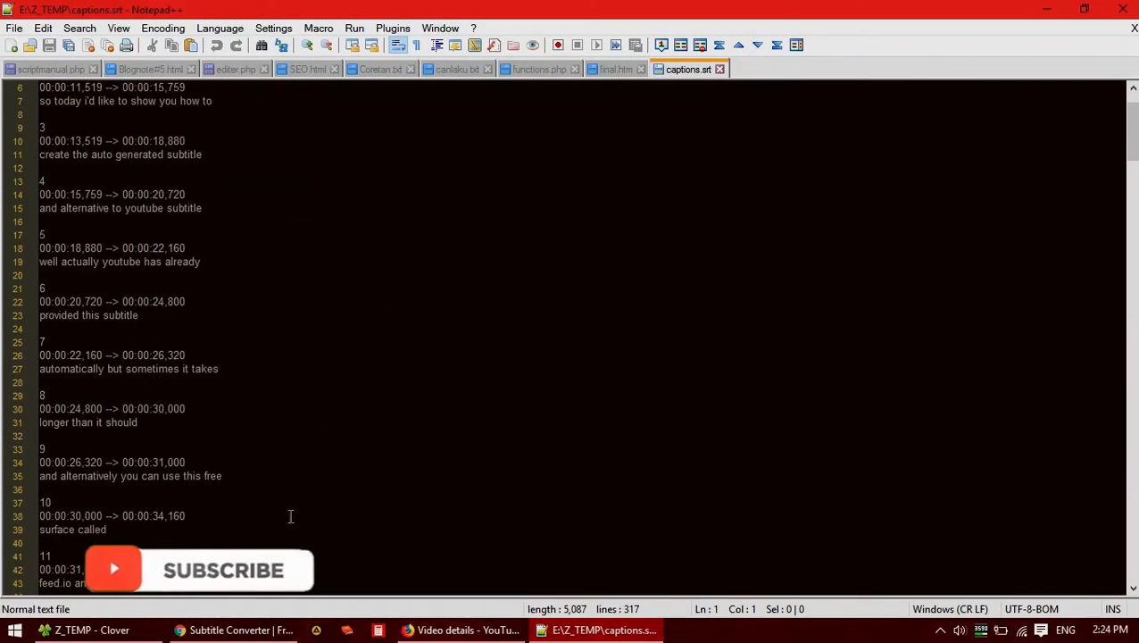
left_click(45, 502)
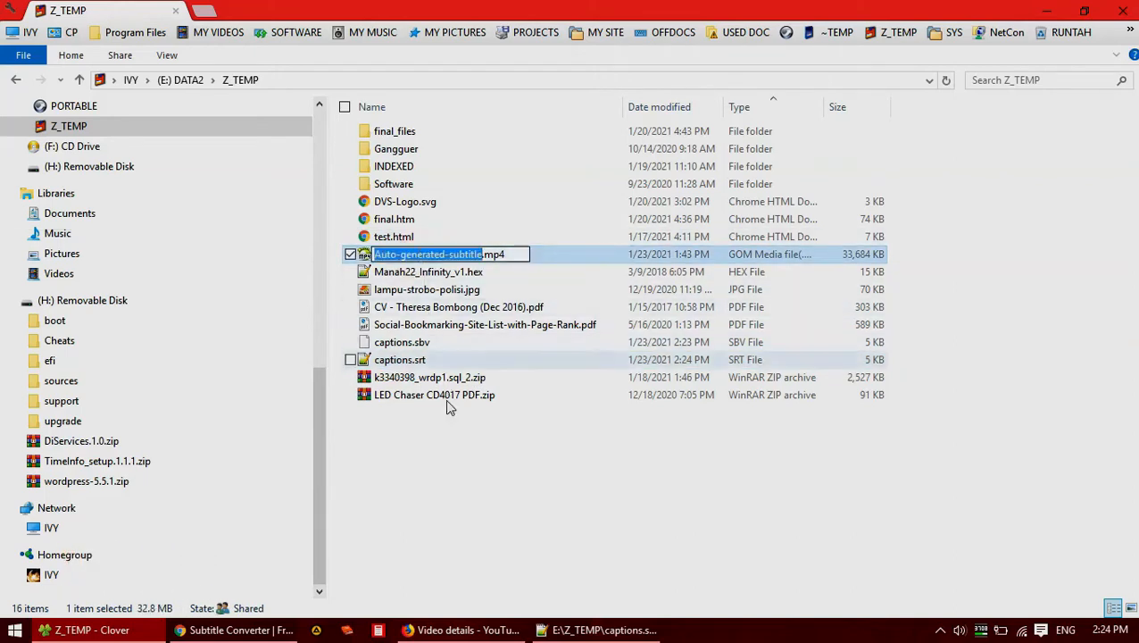
Step: Rename captions.srt to Auto-generated-subtitle.srt and play Auto-generated-subtitle.mp4 in GOM Player
left_click(400, 359)
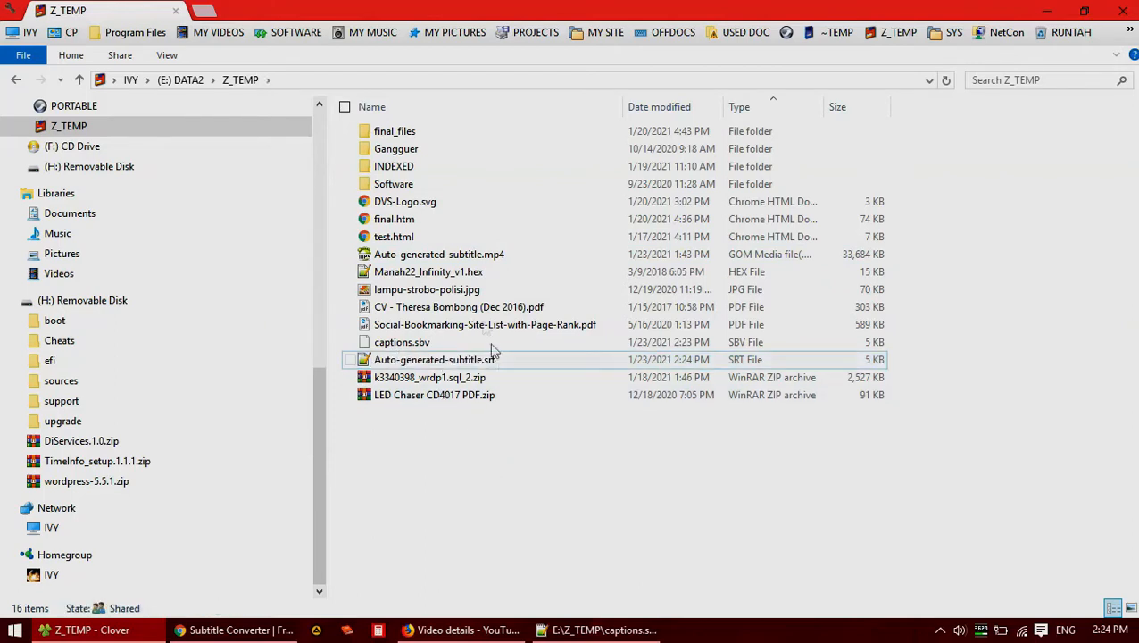
left_click(439, 254)
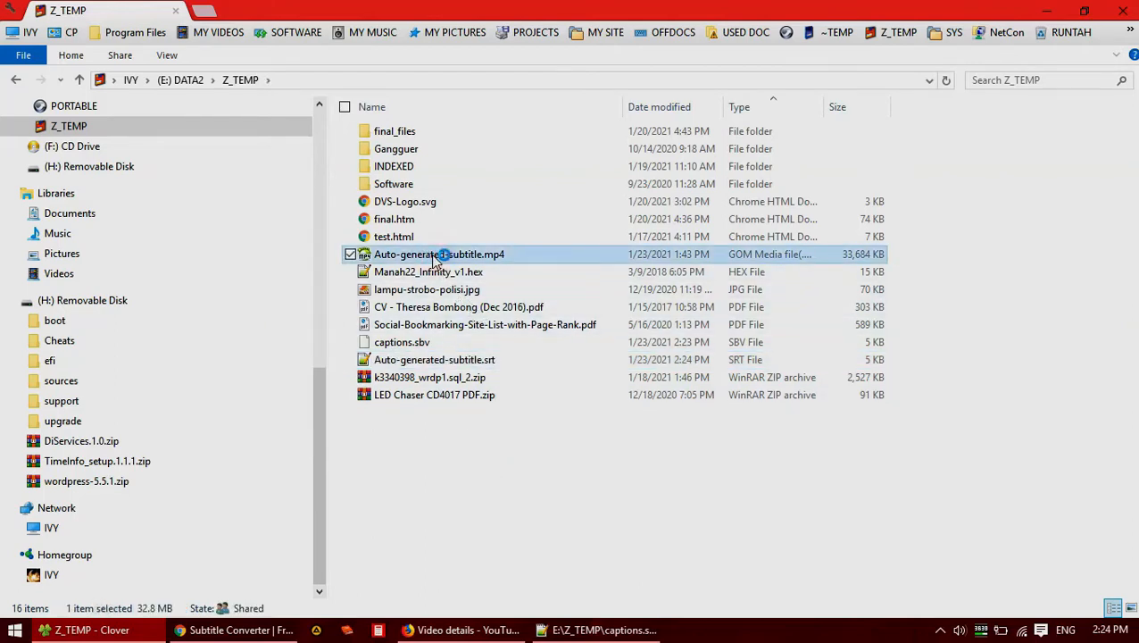
double_click(438, 254)
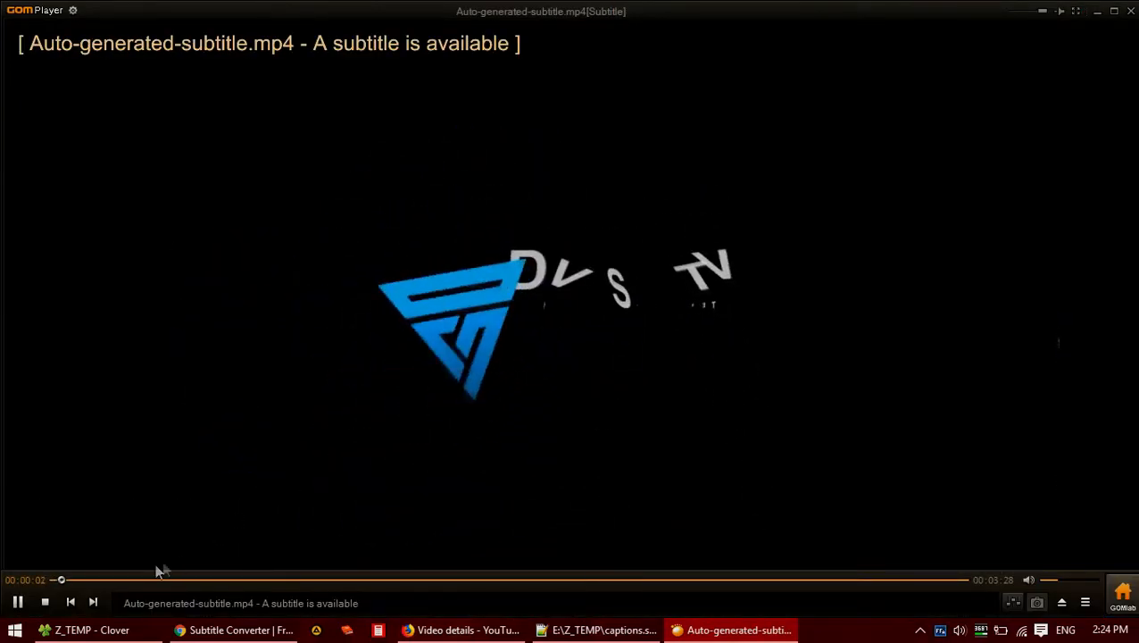
Step: Confirm the subtitle shows during GOM Player playback, then start a subtitle upload in YouTube Studio
left_click(141, 579)
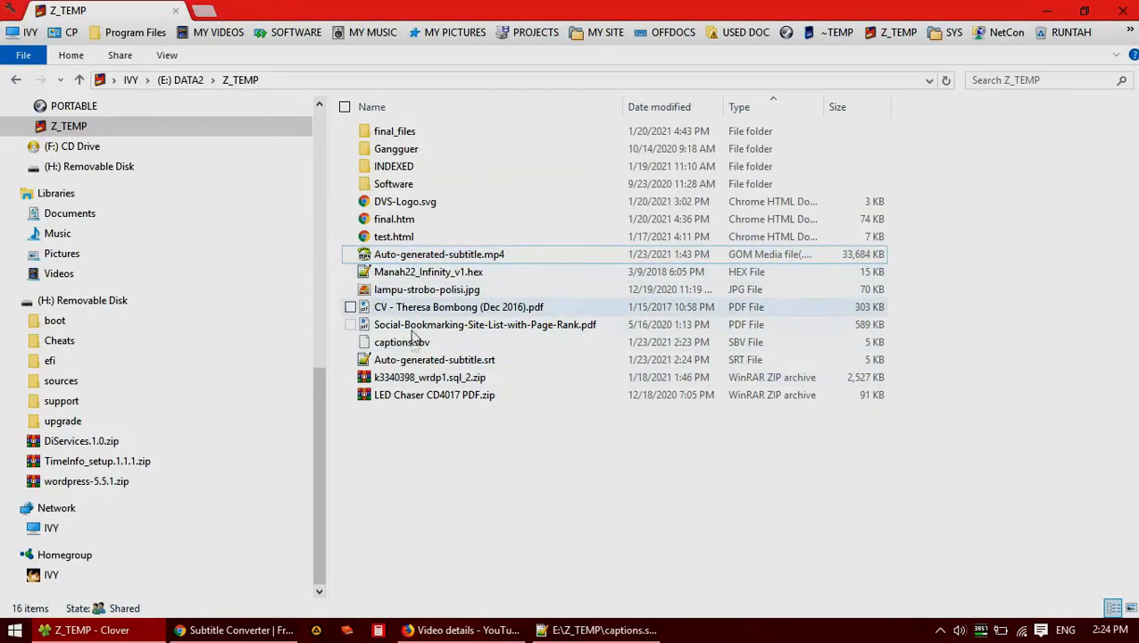
left_click(461, 630)
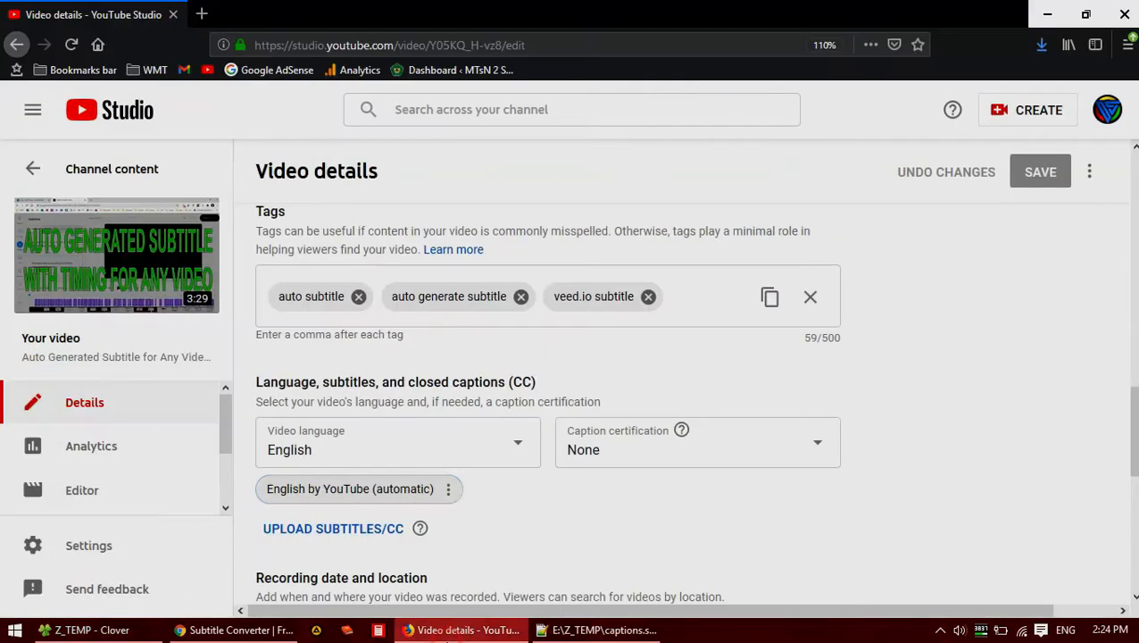
left_click(333, 527)
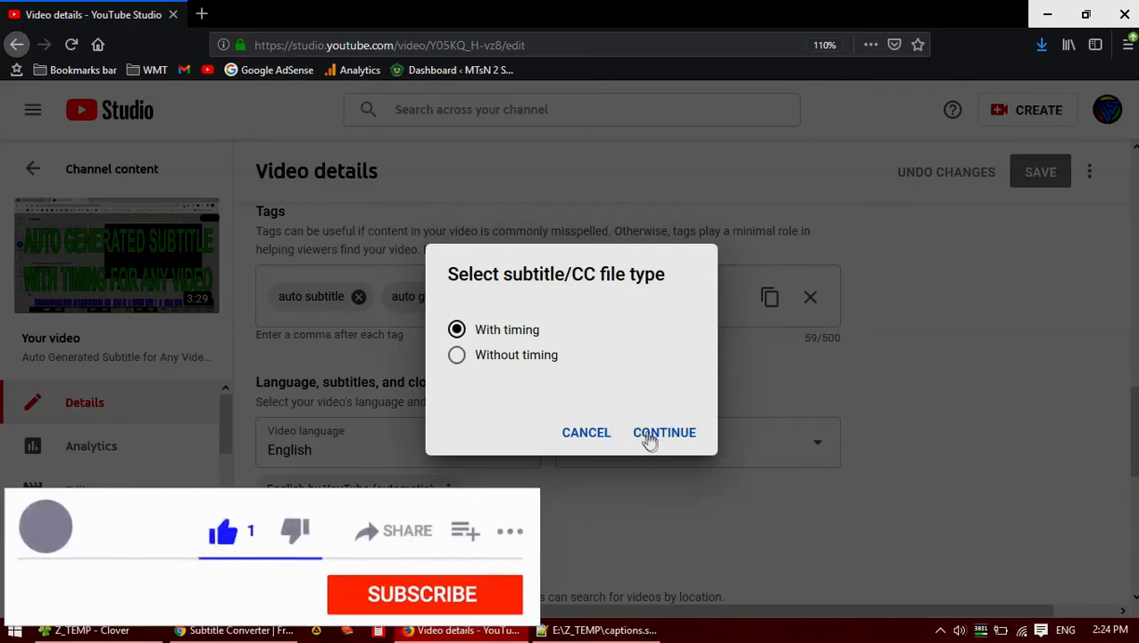
Step: Continue 'With timing' and choose Auto-generated-subtitle.srt as the file to upload
left_click(664, 432)
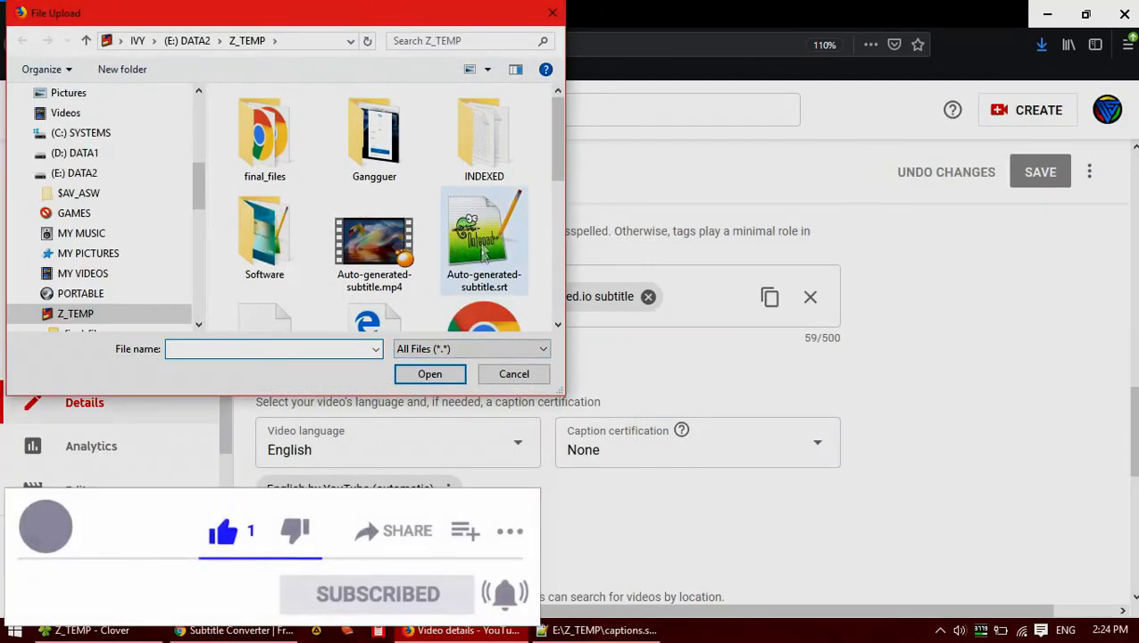
scroll("down", 3)
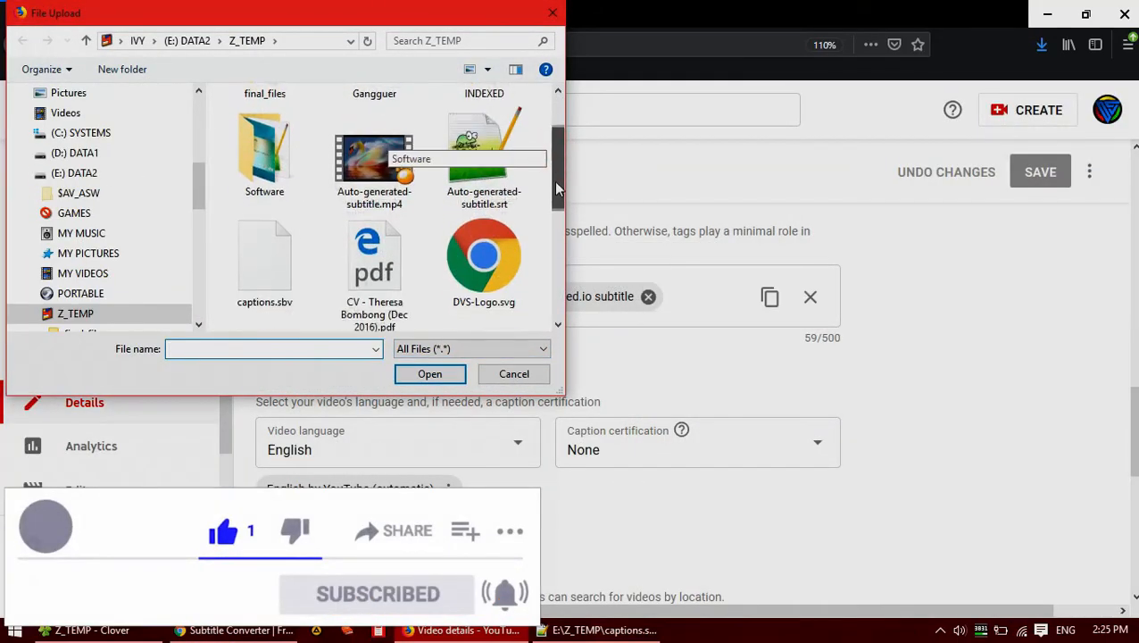
left_click(484, 147)
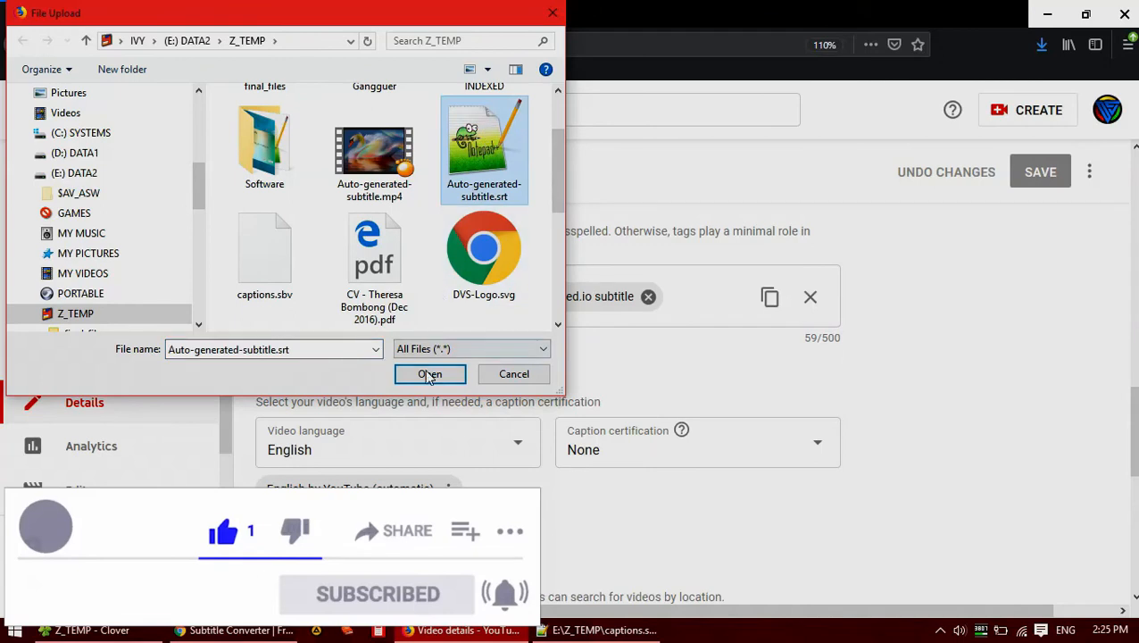